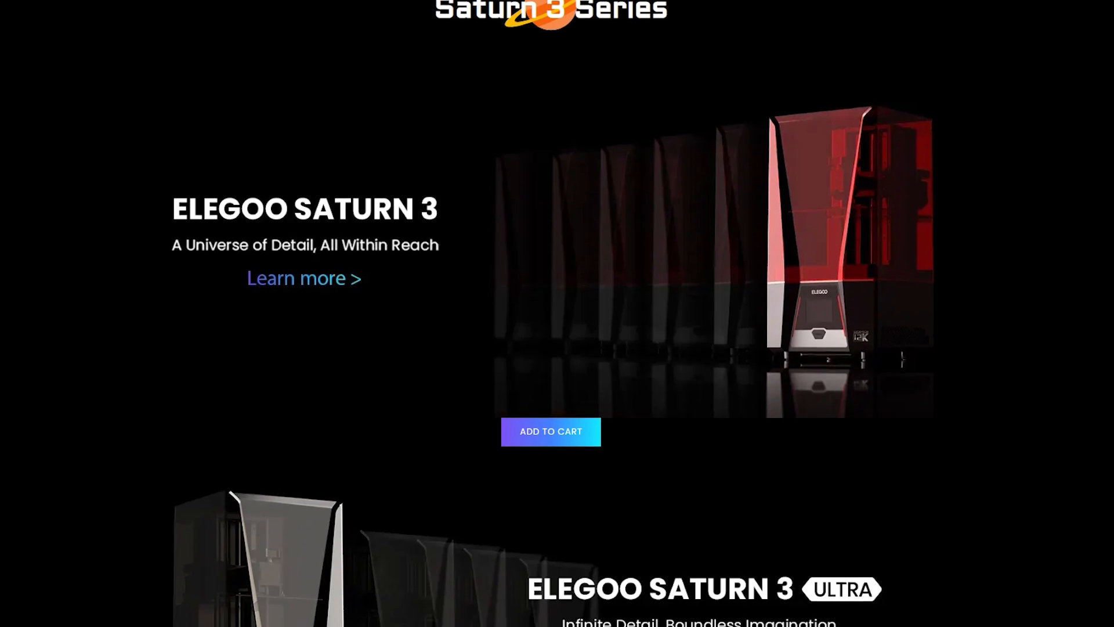
scroll(down, 3)
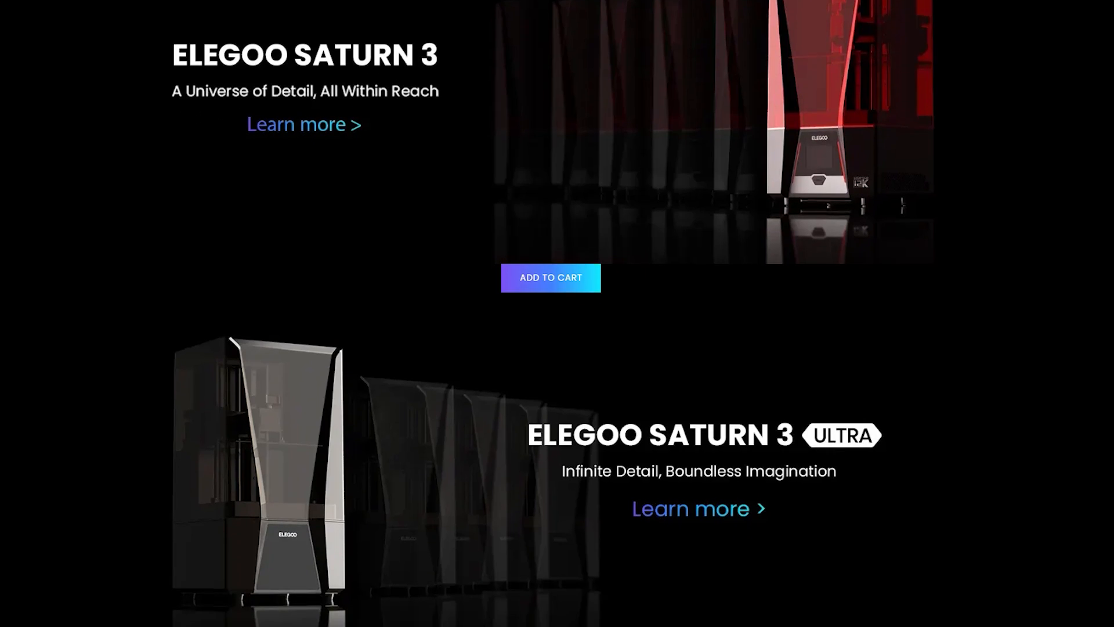